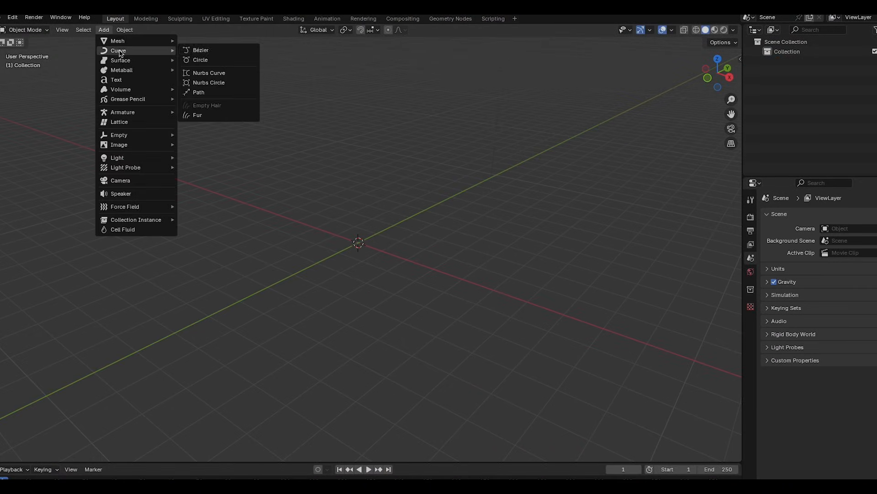
Add a new Bézier curve to the scene as the base for the tube
click(200, 50)
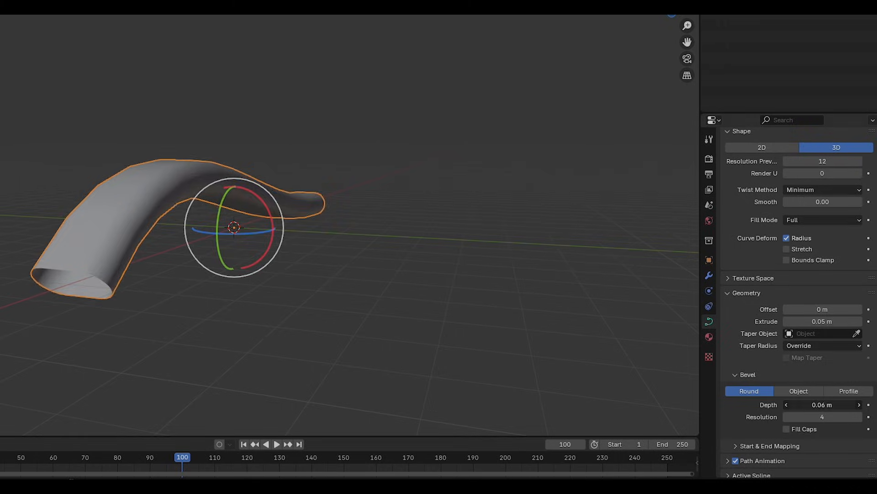
Enter the Shading workspace to build the noise-streak transparent material
click(293, 18)
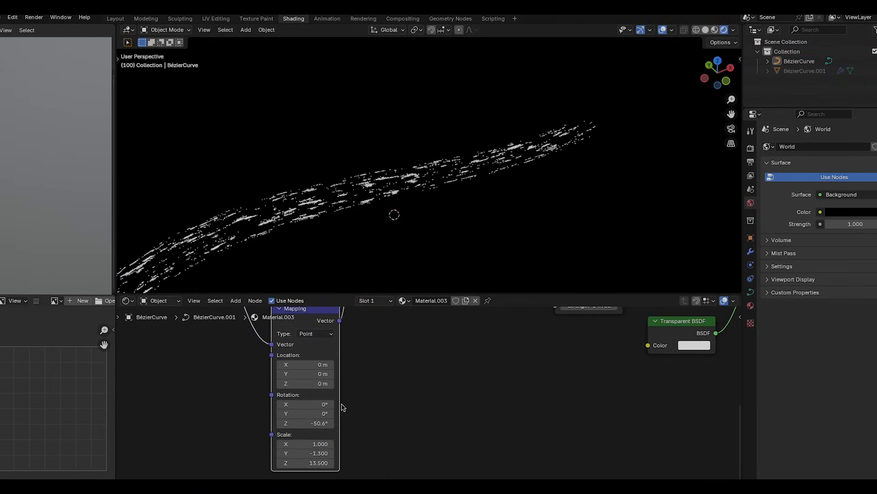
Bring the remaining shader nodes into view, then move to the Compositing workspace
drag(318, 453, 279, 453)
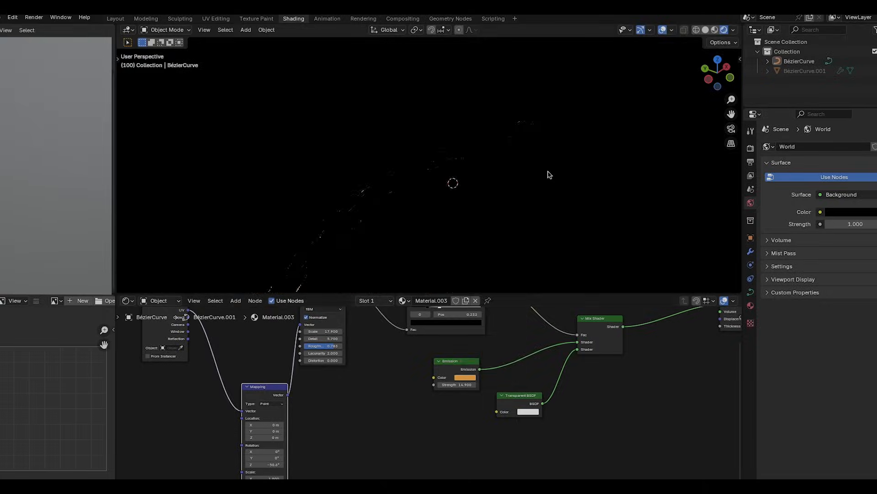
click(403, 18)
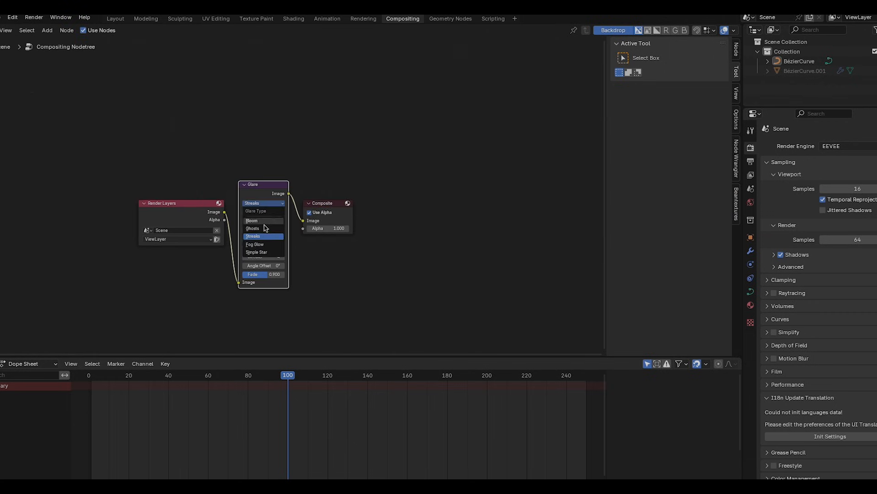
Make the glare a soft bloom, preview the streak animation, and turn the glow green
click(293, 19)
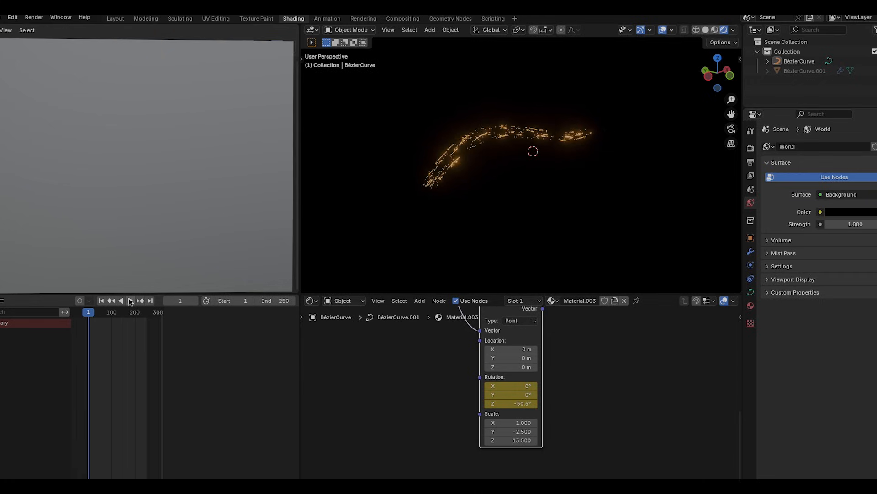
click(131, 301)
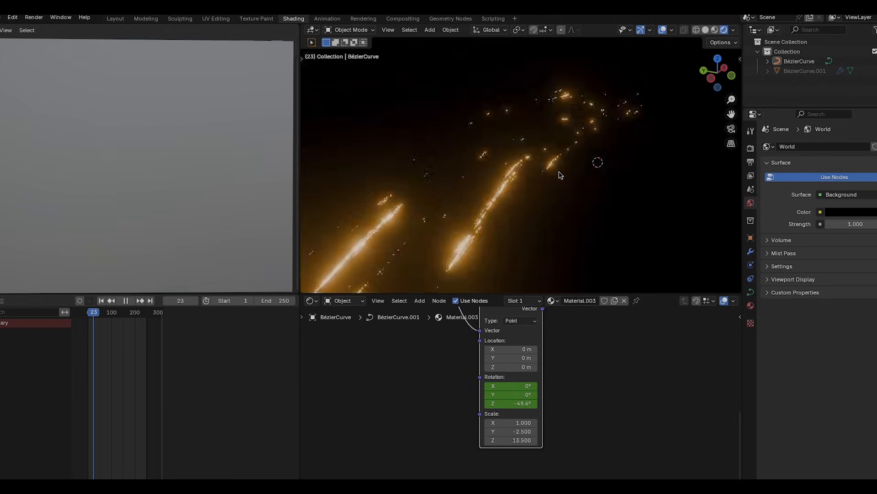
click(126, 301)
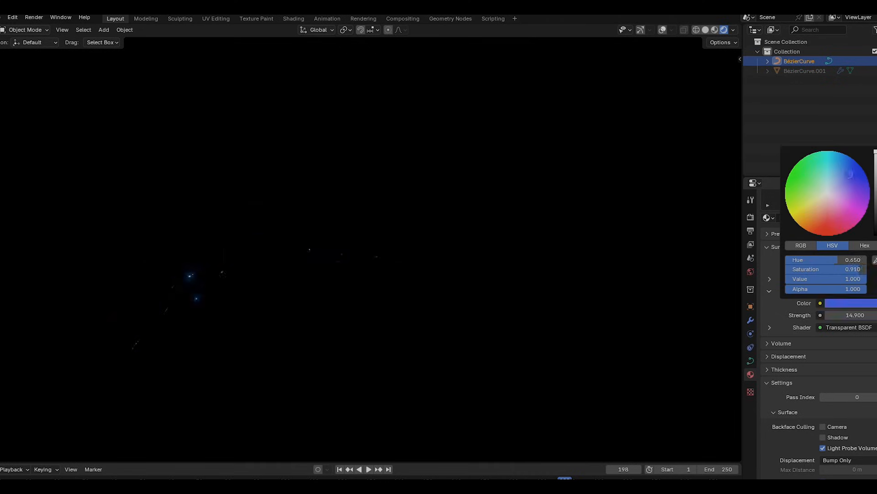
click(799, 190)
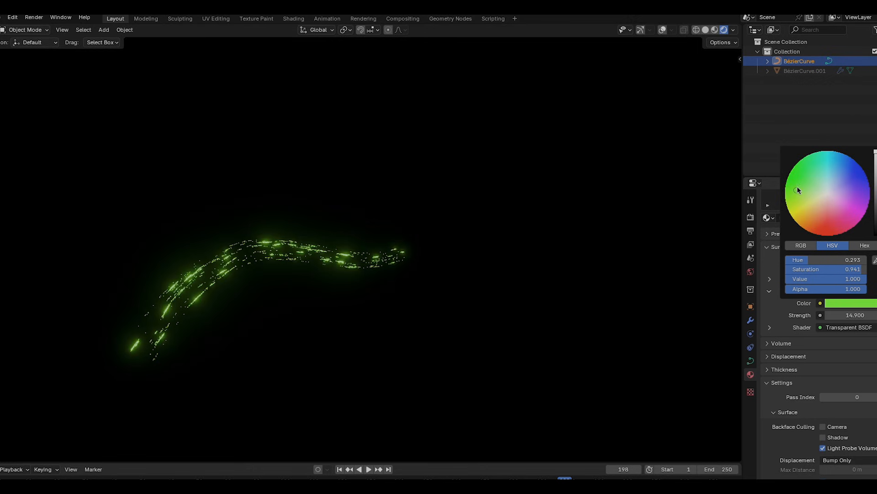